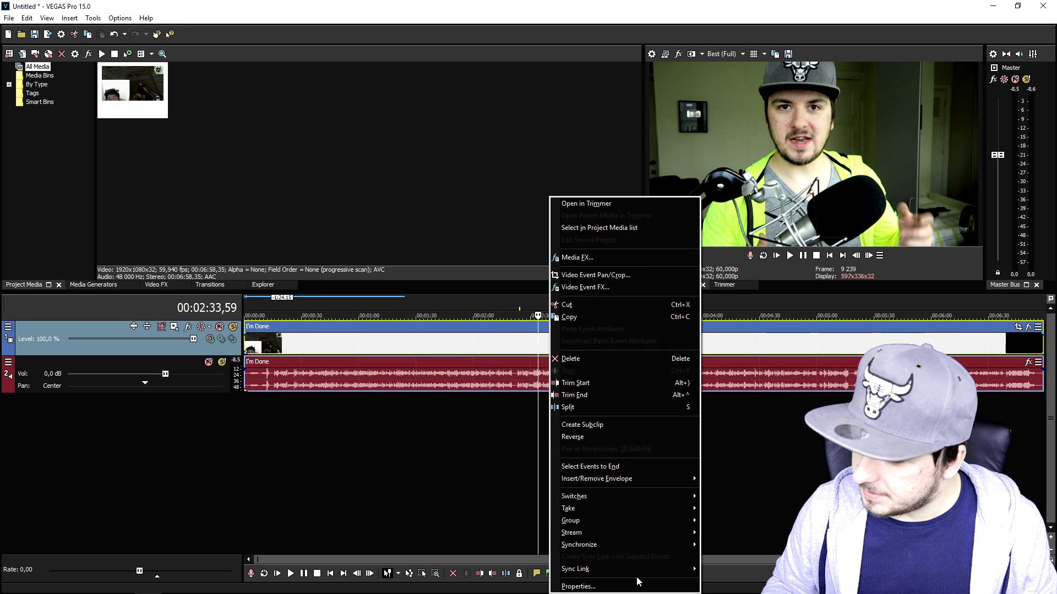
# Step: Place the playhead near 2:33 and bring up the video event's context menu
pyautogui.click(575, 587)
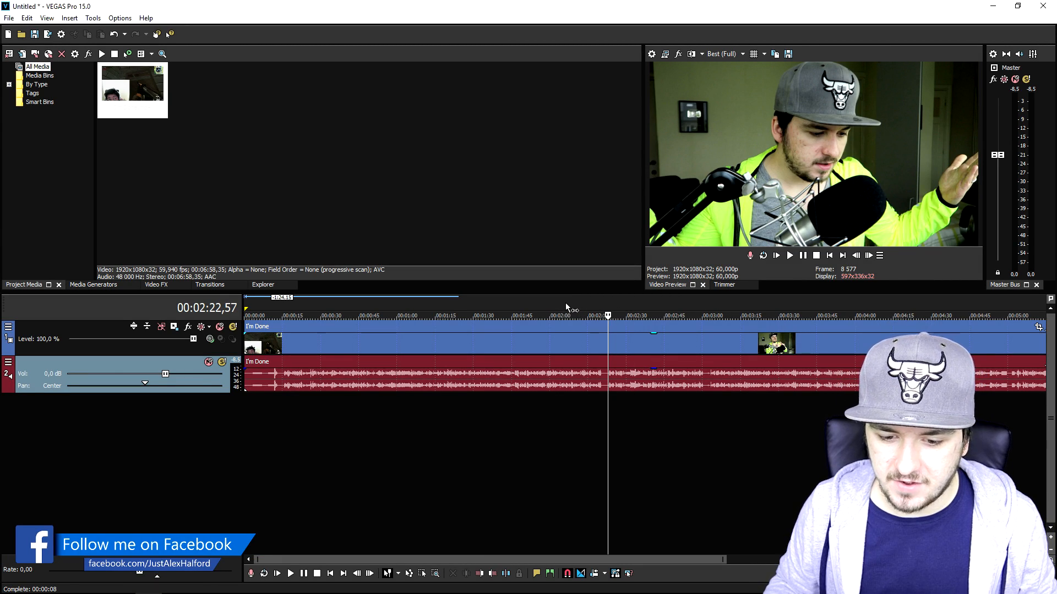
pyautogui.click(544, 315)
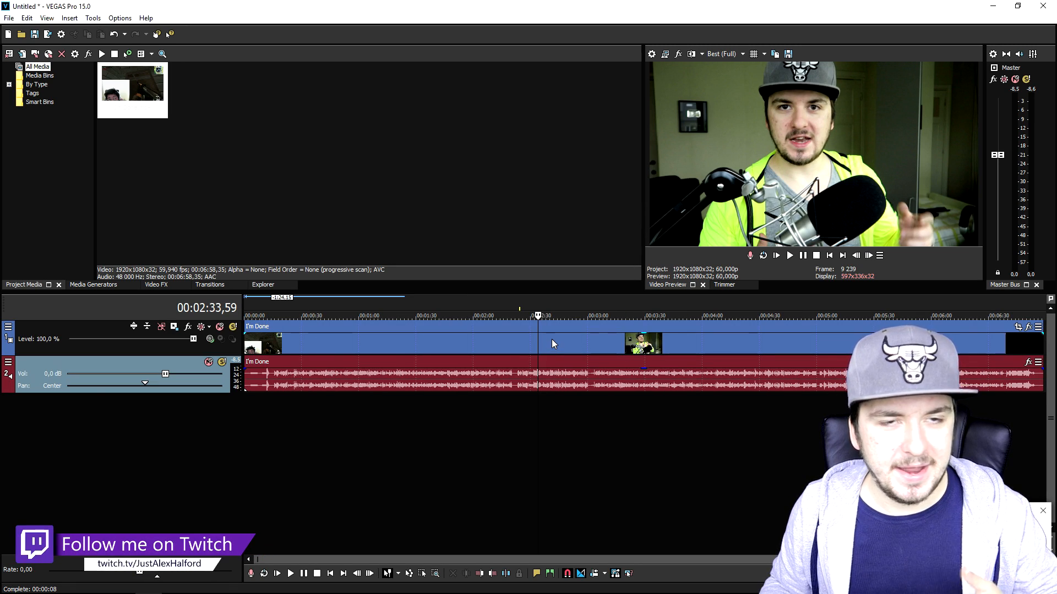
pyautogui.moveTo(592, 338)
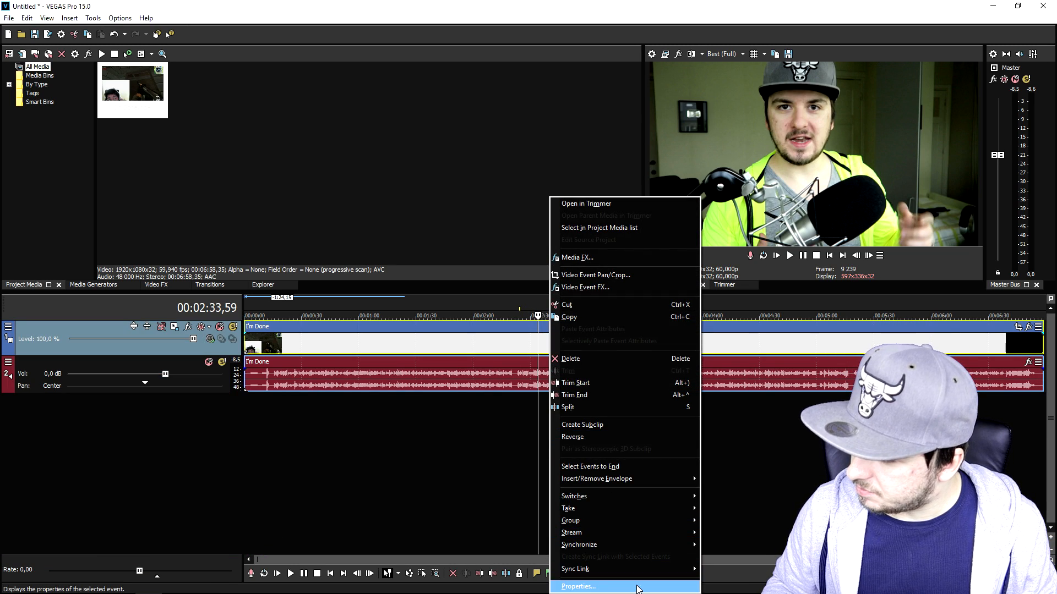
# Step: In the clip's Properties, uncheck Maintain aspect ratio and select Disable resample
pyautogui.click(577, 587)
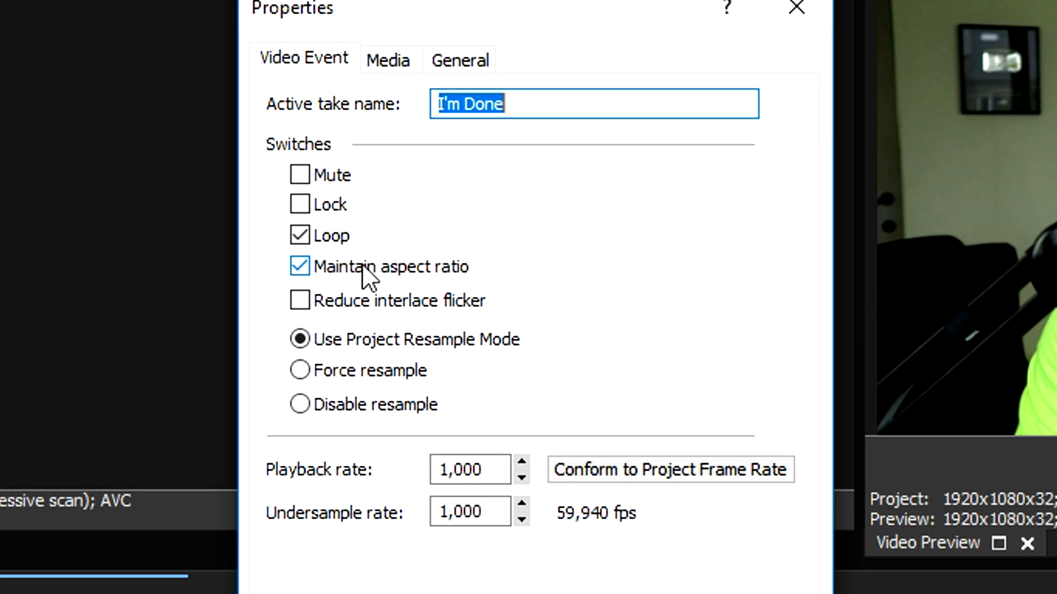
pyautogui.click(299, 265)
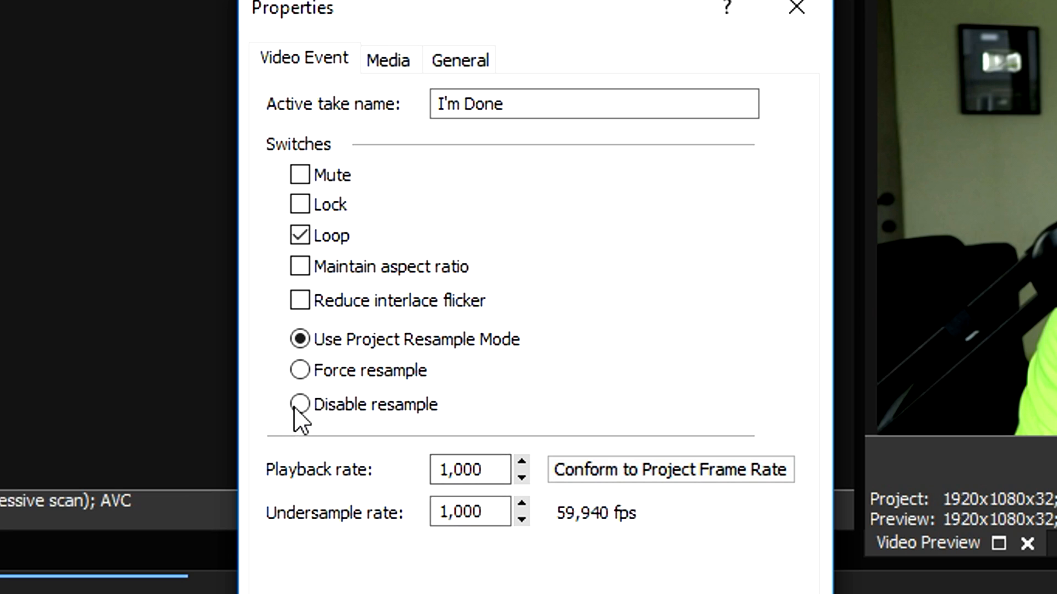
pyautogui.click(299, 404)
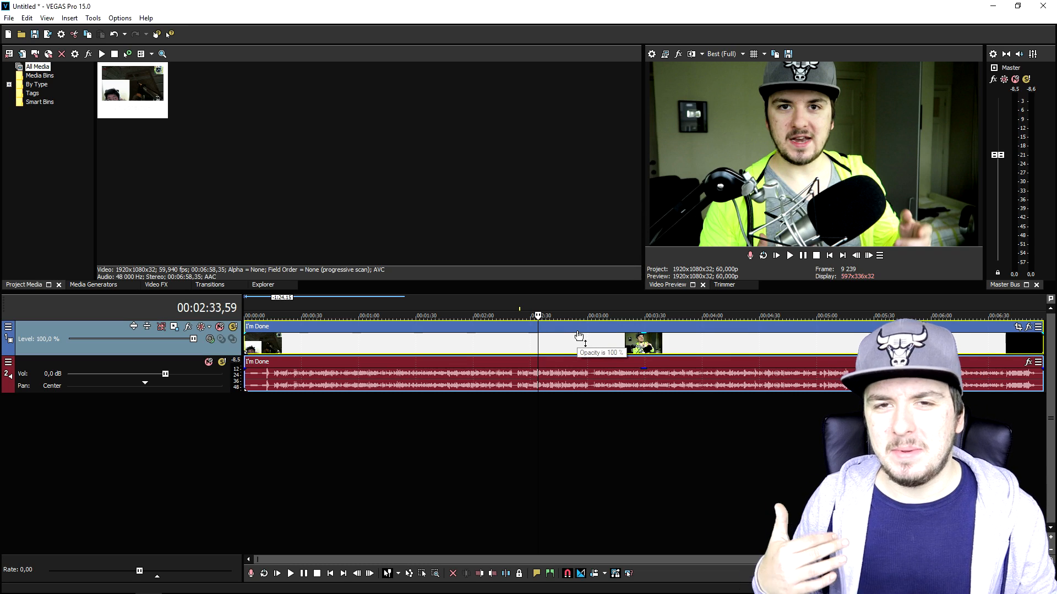
pyautogui.moveTo(687, 140)
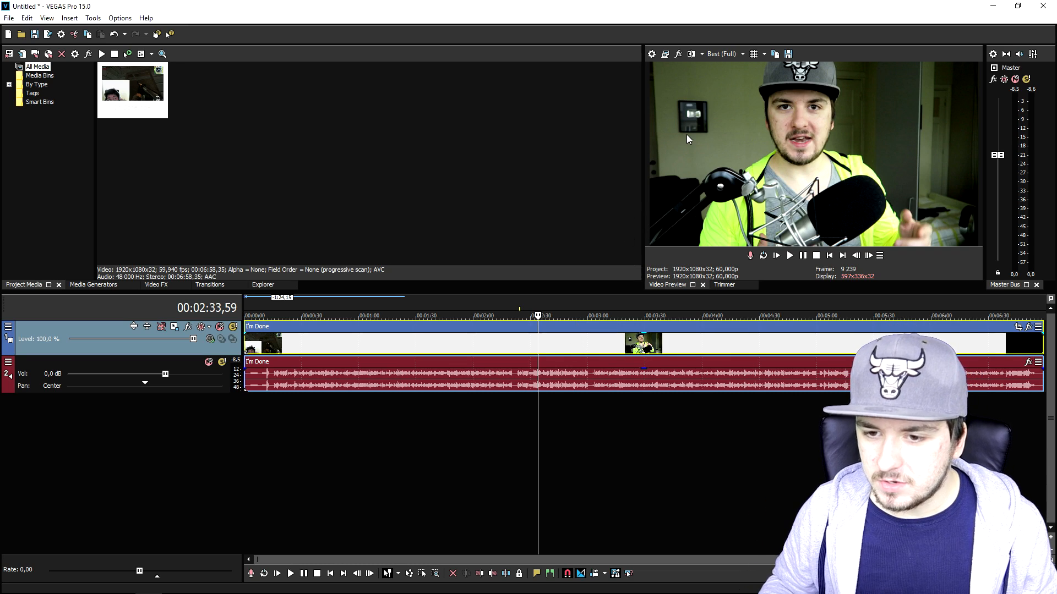
# Step: Try Good preview quality, return to Best (Full), then switch to Preview (Half)
pyautogui.click(722, 54)
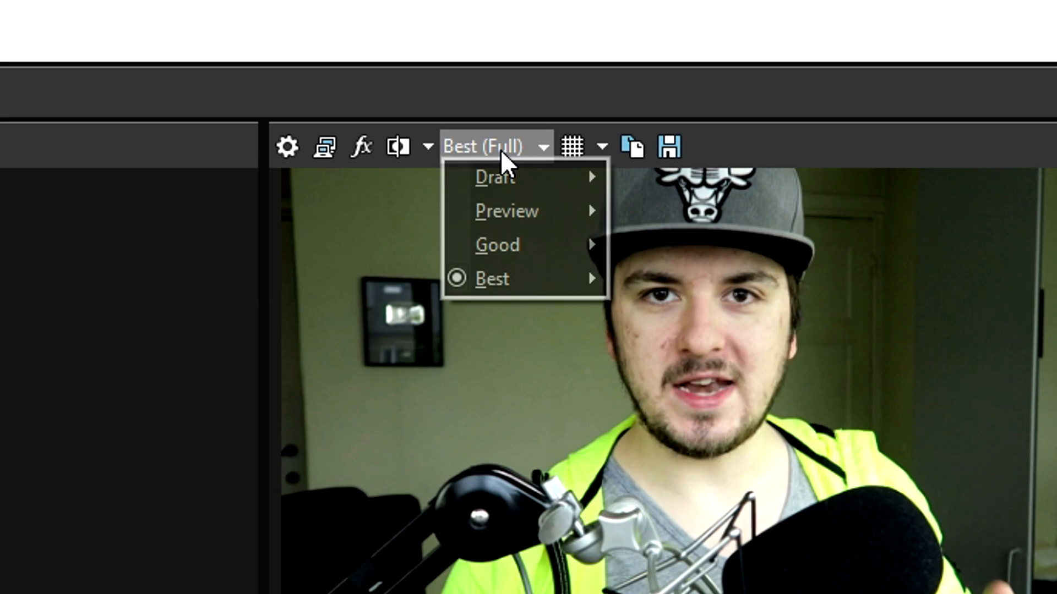
pyautogui.click(495, 176)
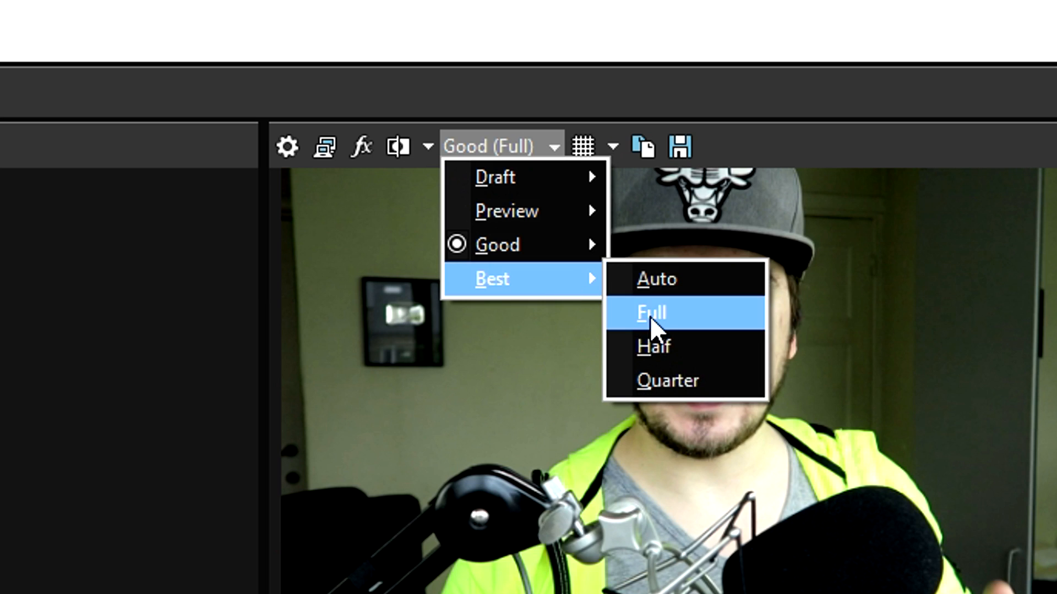
pyautogui.click(650, 313)
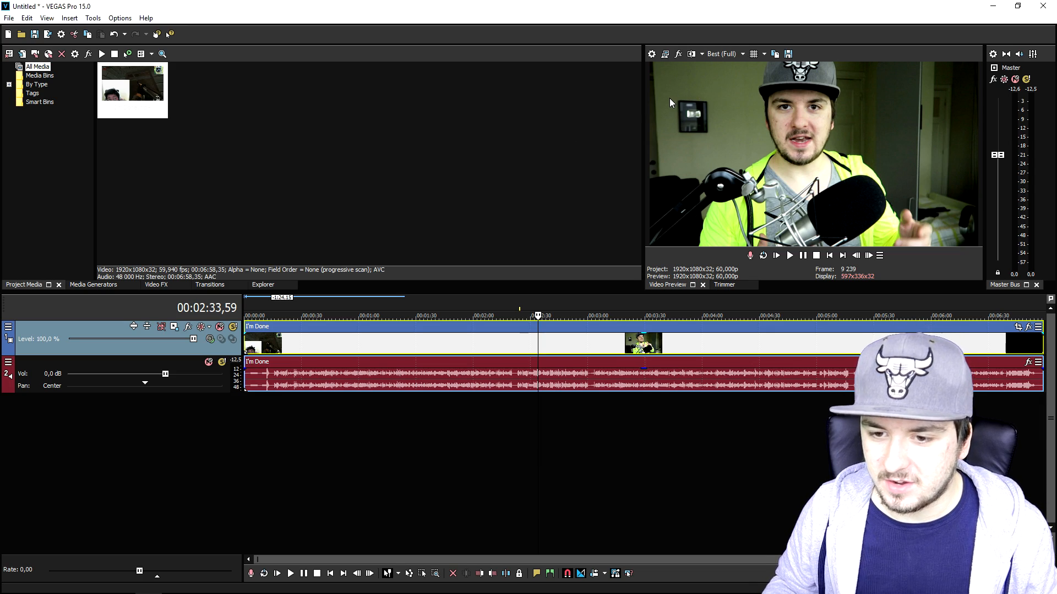
pyautogui.click(741, 53)
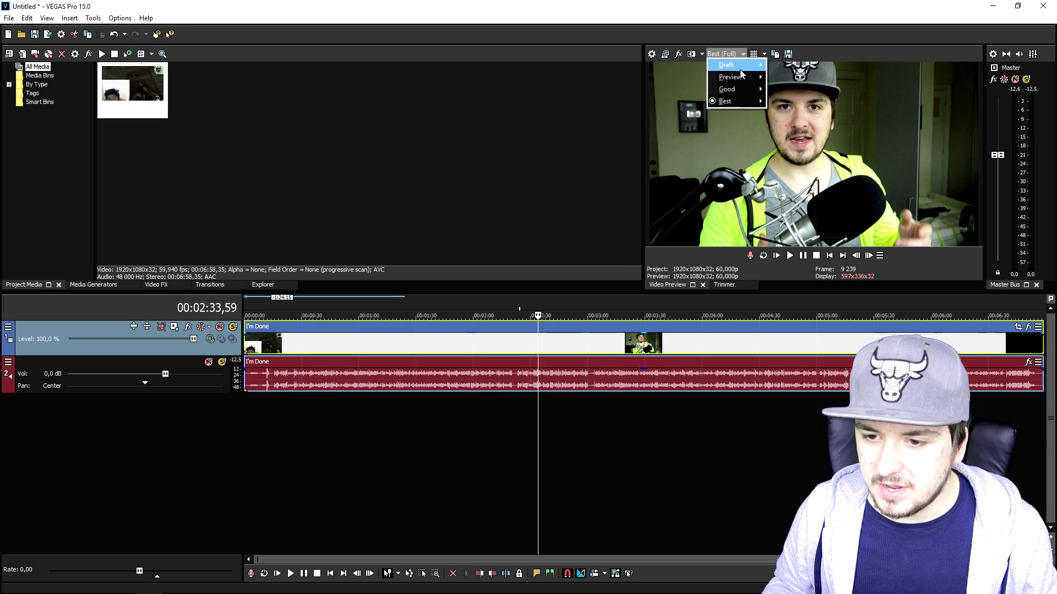
pyautogui.moveTo(729, 76)
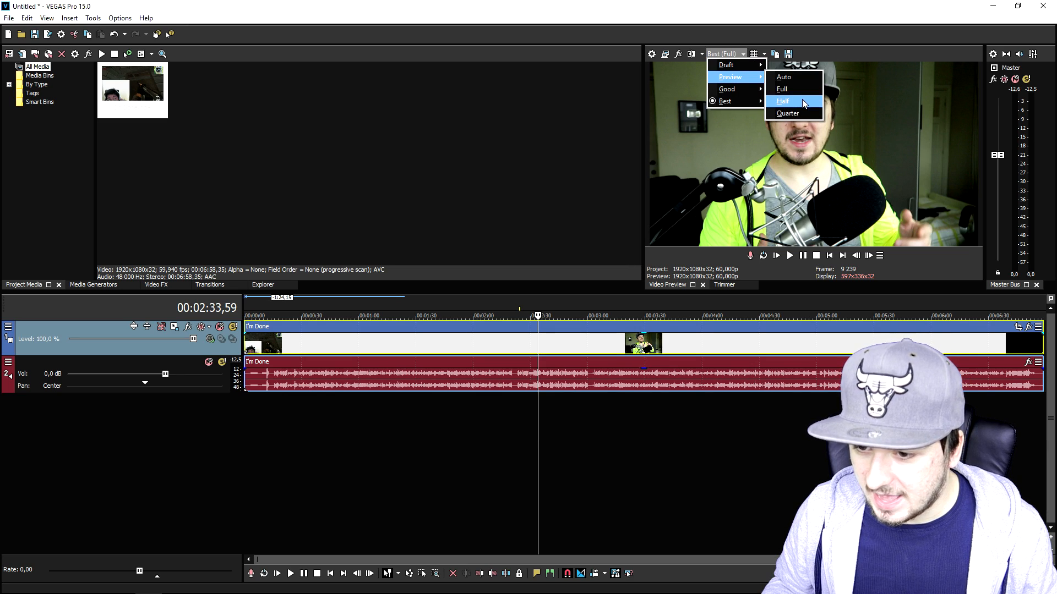
pyautogui.click(782, 101)
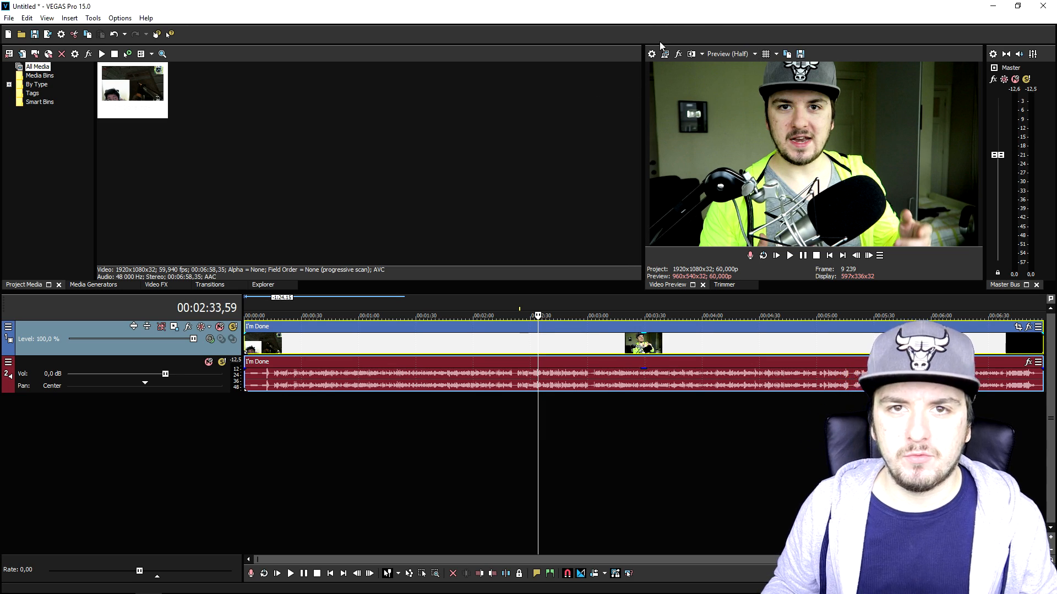
# Step: Try Draft (Quarter), then settle the preview quality on Preview (Full)
pyautogui.click(756, 52)
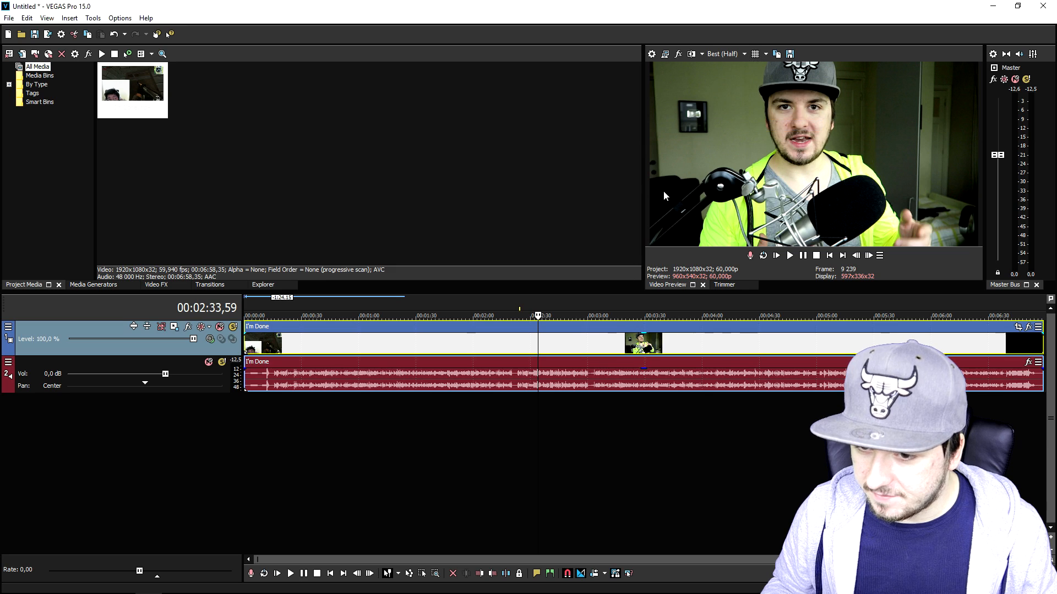
pyautogui.click(724, 54)
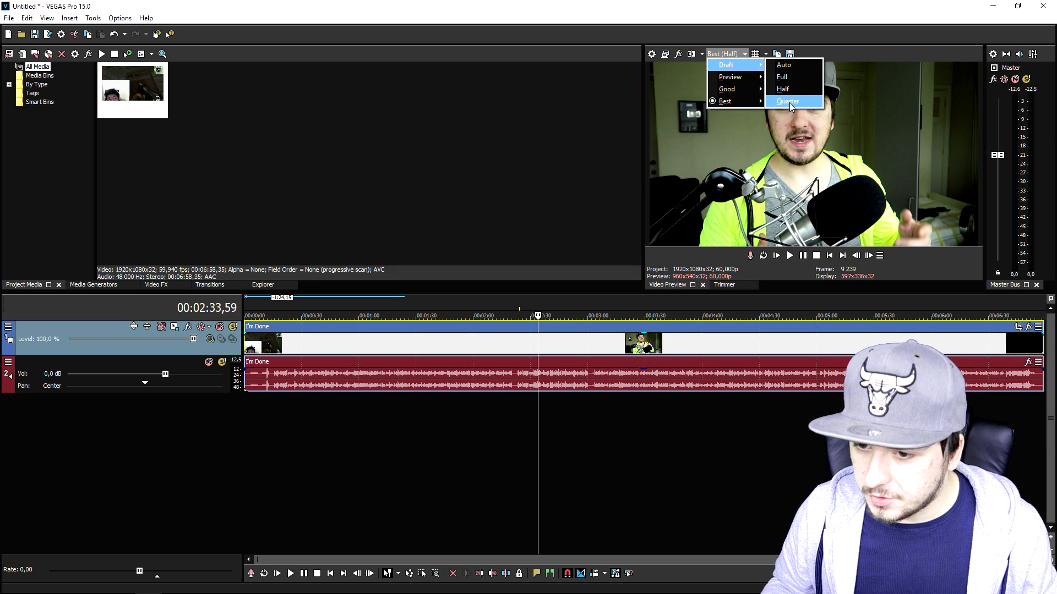
pyautogui.click(788, 101)
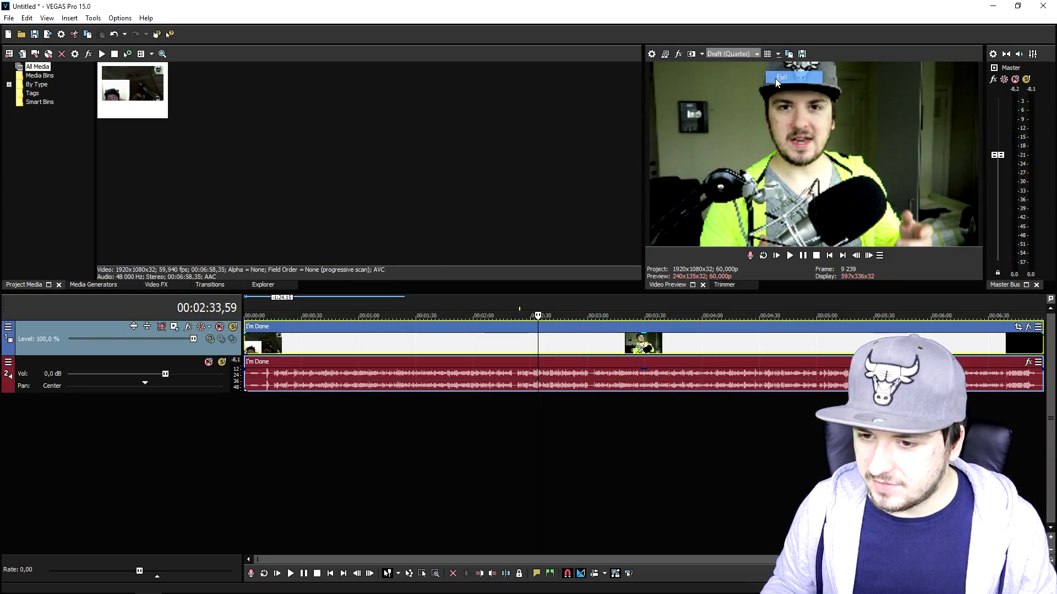
pyautogui.click(782, 77)
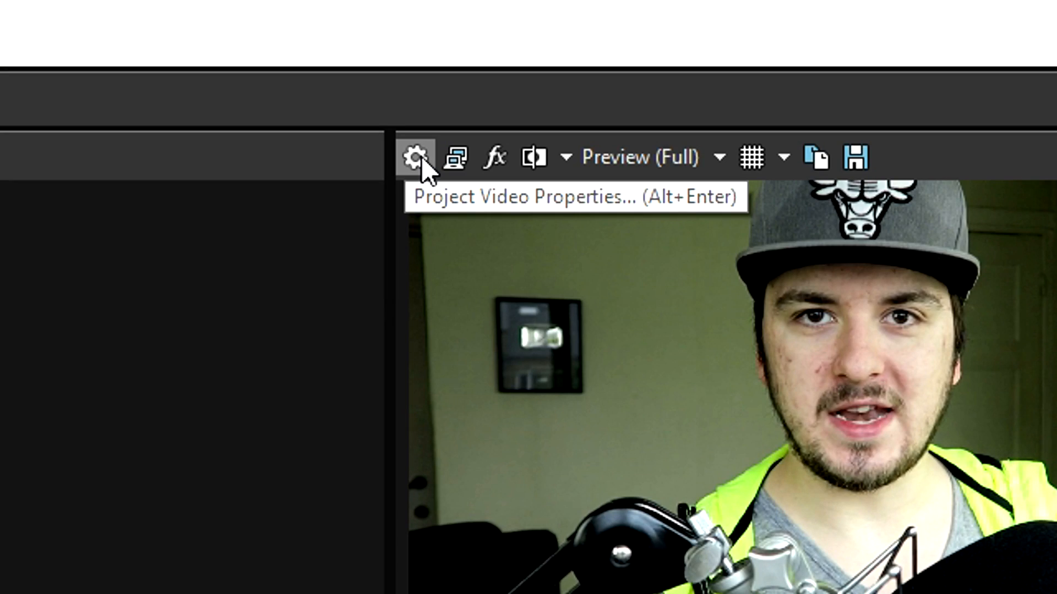
# Step: Choose the HDV 720-30p template (1280×720, 29,970 fps) in Project Video Properties
pyautogui.click(416, 157)
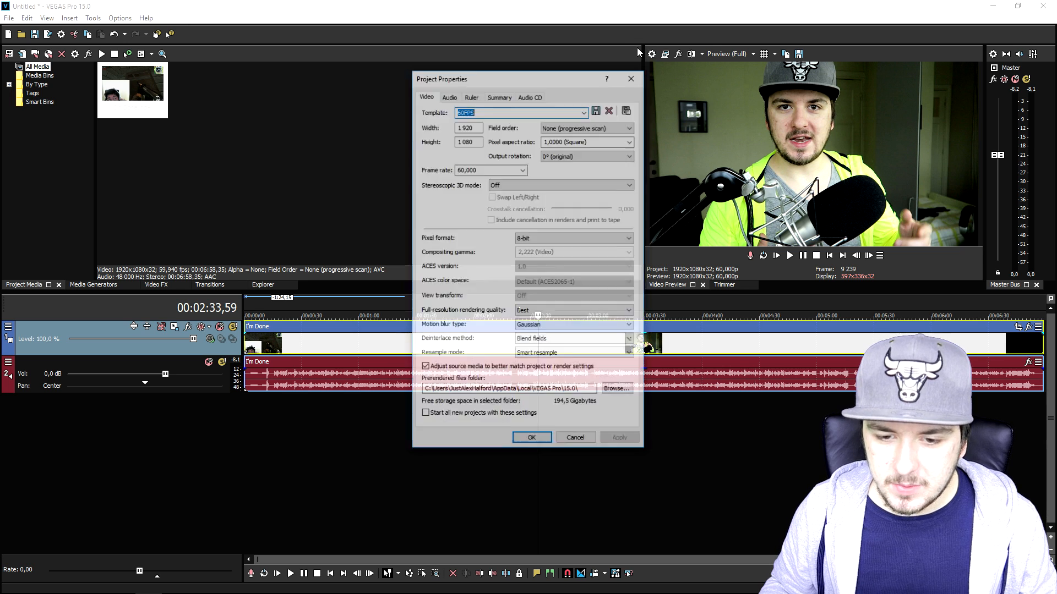
pyautogui.click(583, 112)
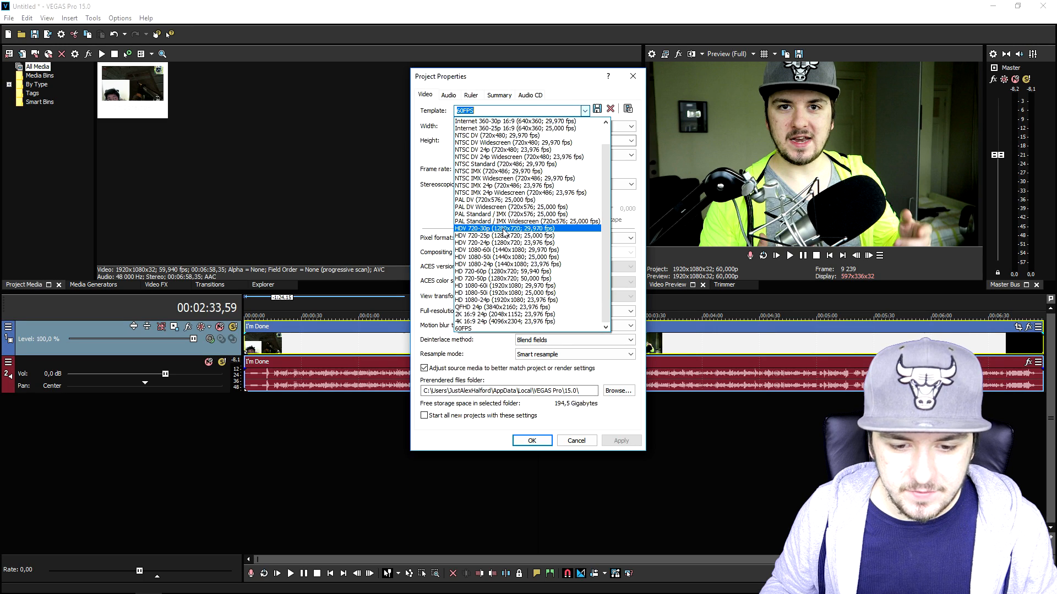
pyautogui.click(504, 229)
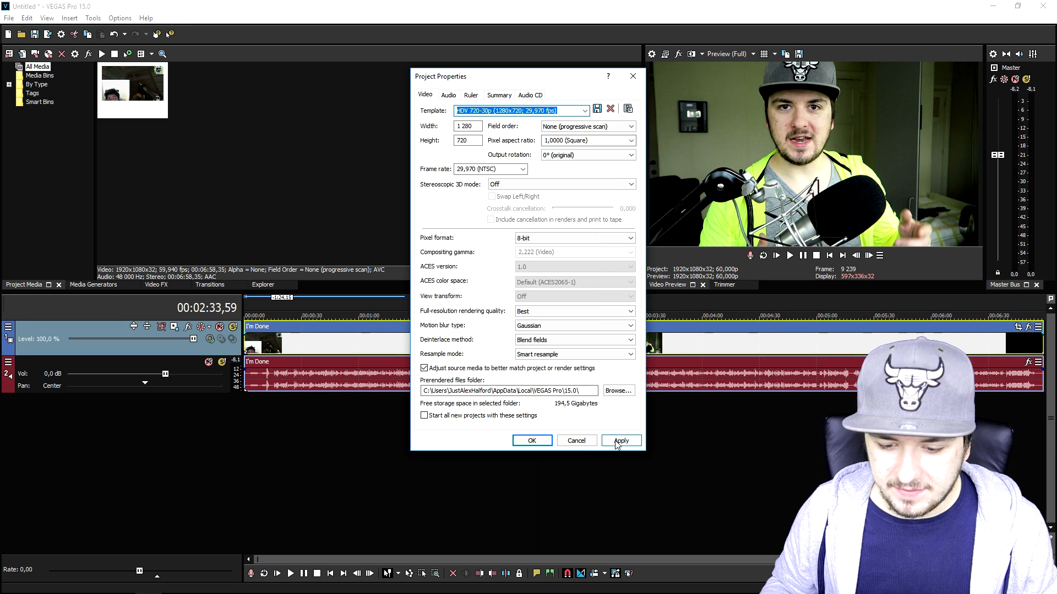